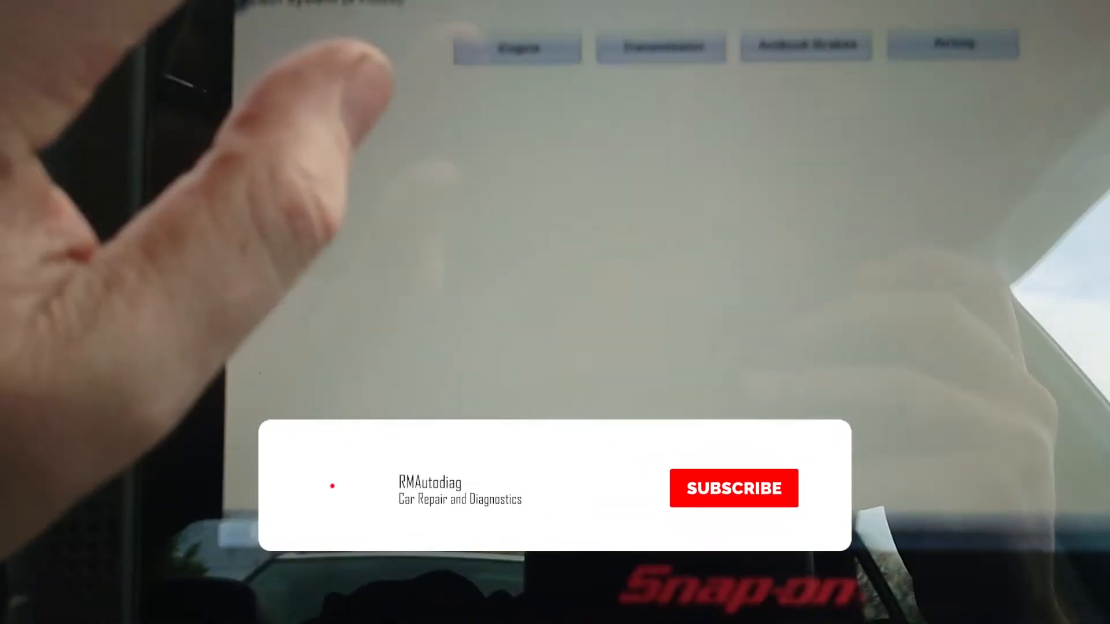
Open the Engine system from the System Menu to reach its live data list.
{"action": "left_click", "coordinate": [733, 488]}
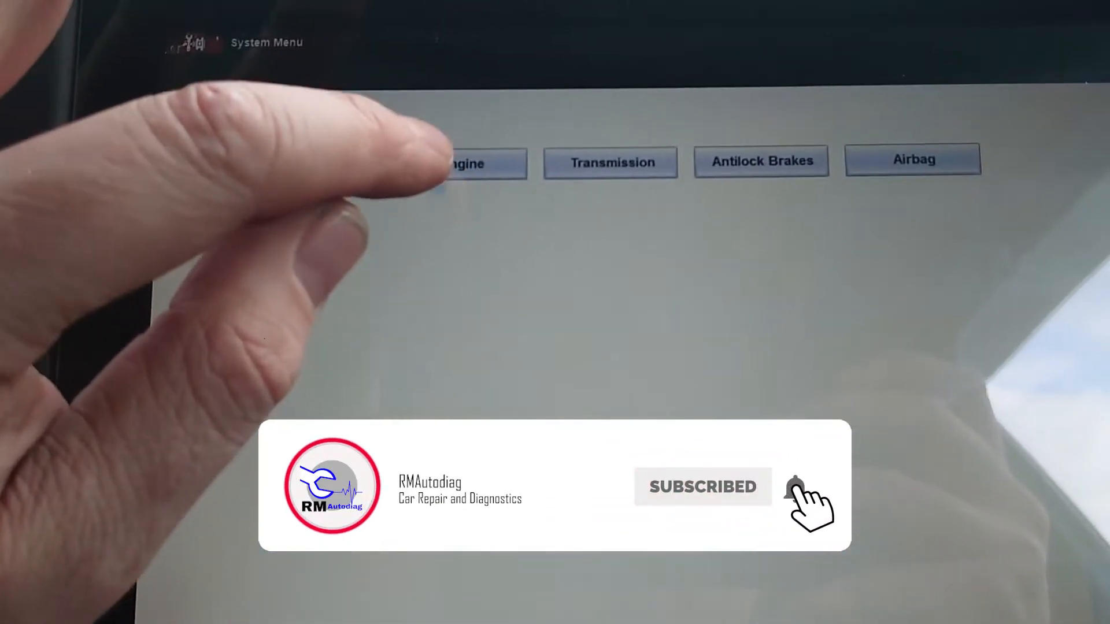
{"action": "left_click", "coordinate": [480, 163]}
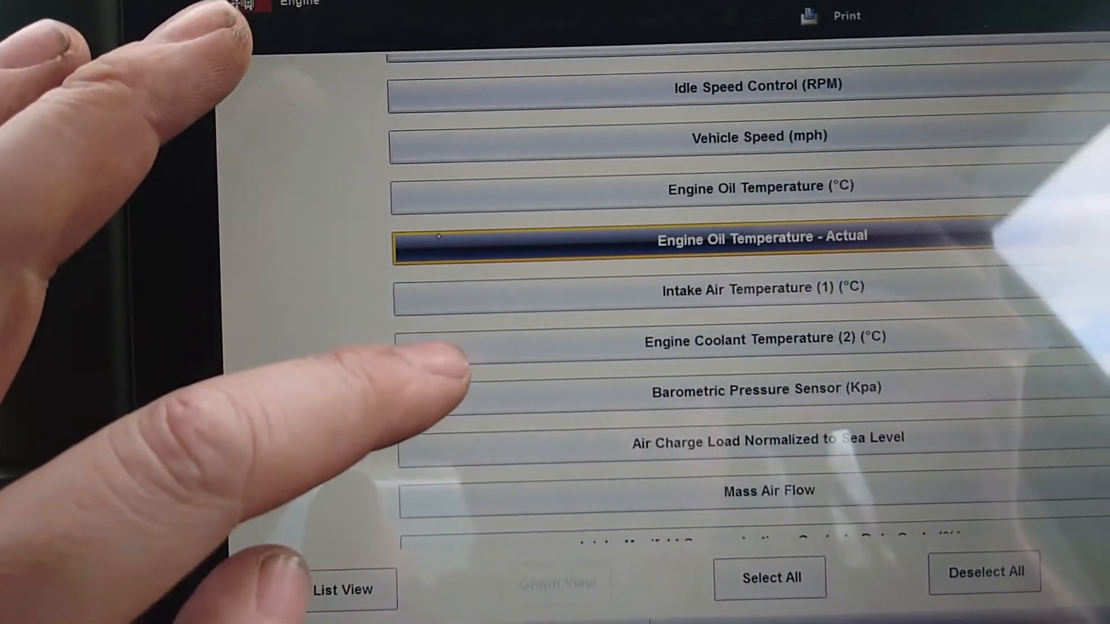
Scroll the engine data list down to the Heated Oxygen Sensor Bank 1 Upstream and Downstream voltage parameters.
{"action": "scroll", "scroll_direction": "down", "scroll_amount": 3}
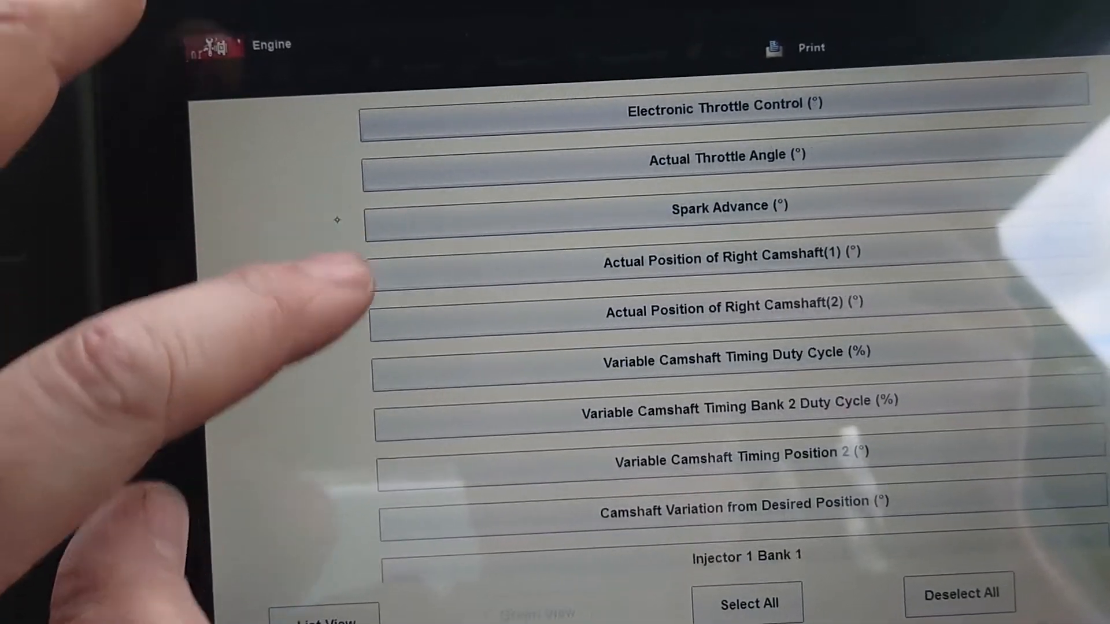
{"action": "scroll", "scroll_direction": "down", "scroll_amount": 3}
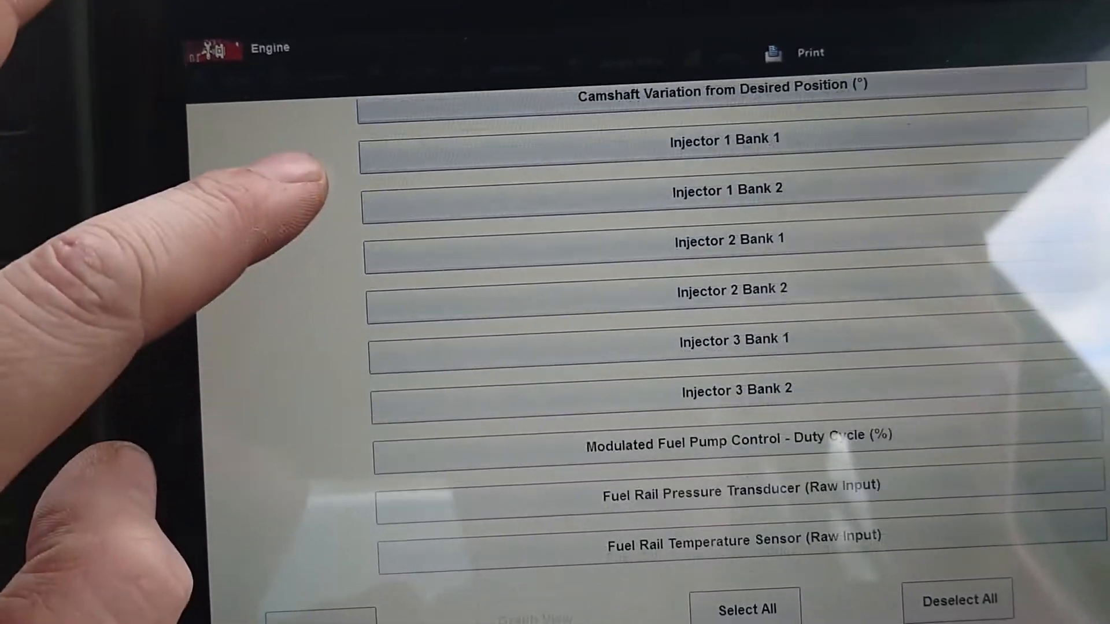
{"action": "scroll", "scroll_direction": "down", "scroll_amount": 3}
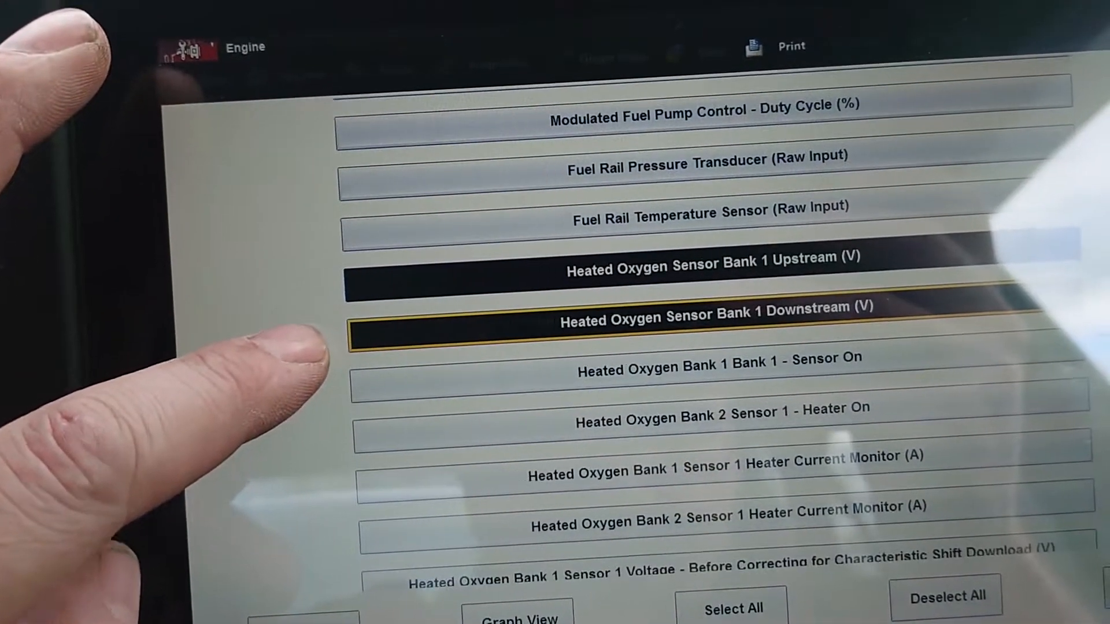
{"action": "scroll", "scroll_direction": "down", "scroll_amount": 3}
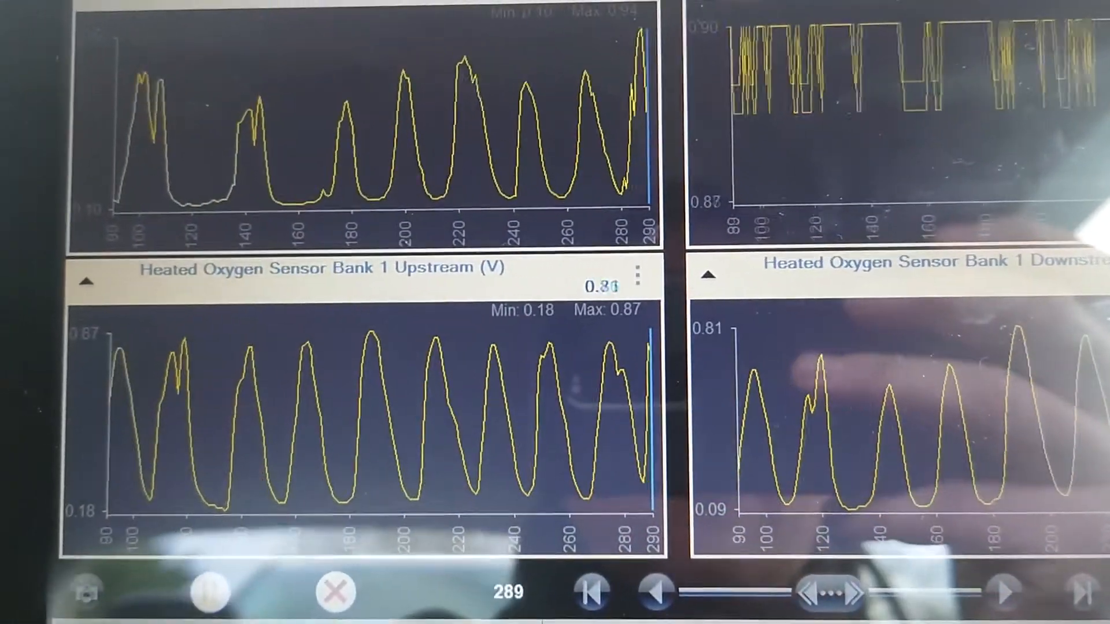
{"action": "left_click", "coordinate": [205, 590]}
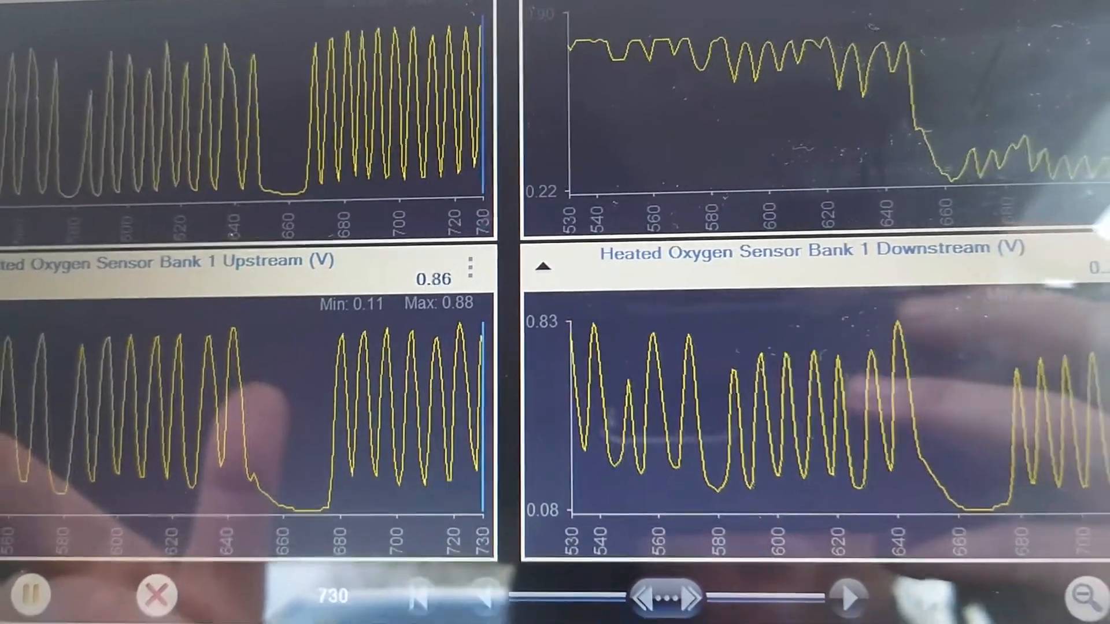
{"action": "left_click", "coordinate": [847, 596]}
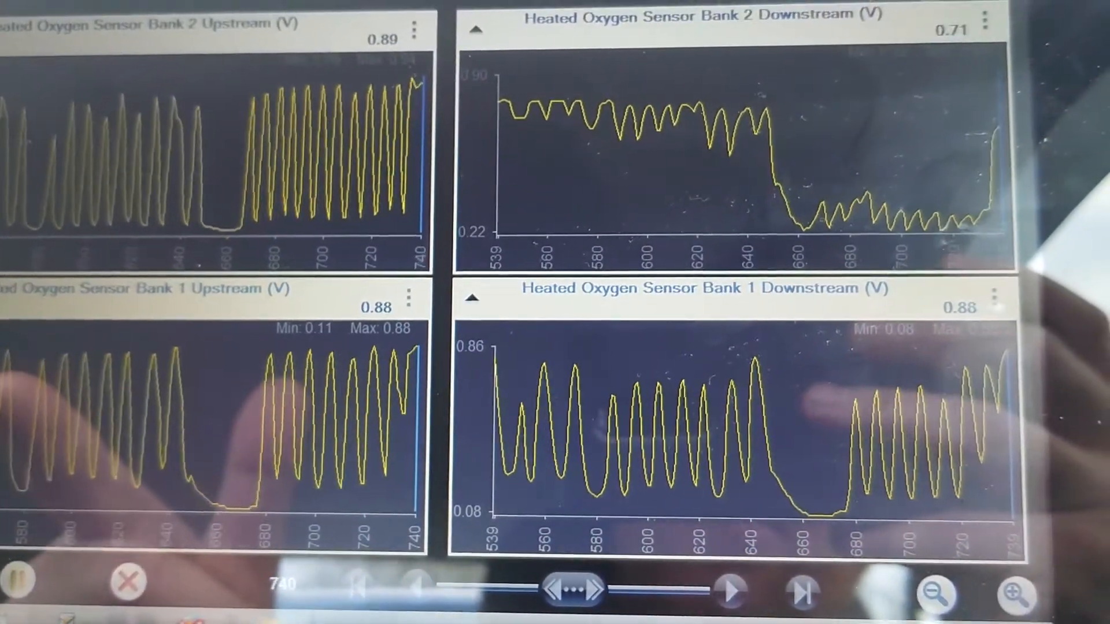